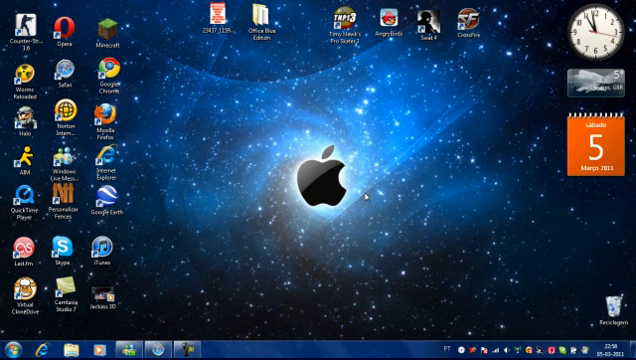
mouse_move(188, 104)
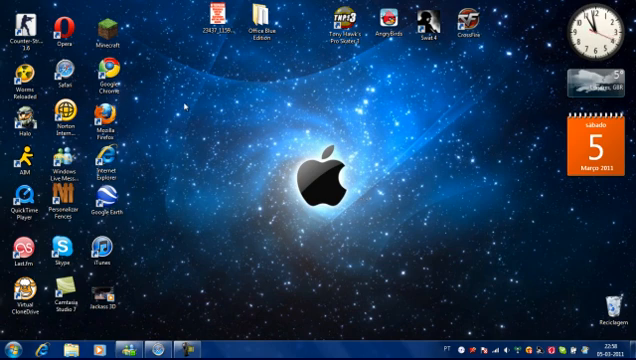
mouse_move(224, 152)
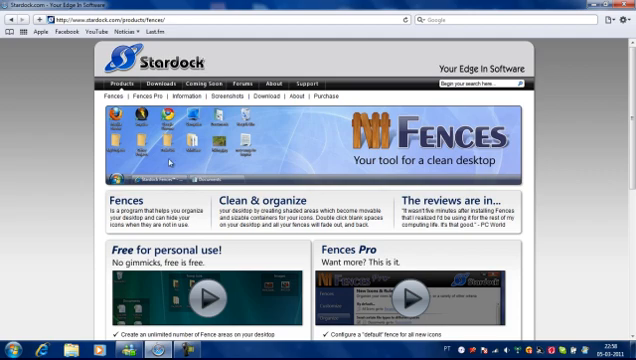
Download the free edition of Fences from the free-versus-Pro comparison on stardock.com.
scroll(down, 3)
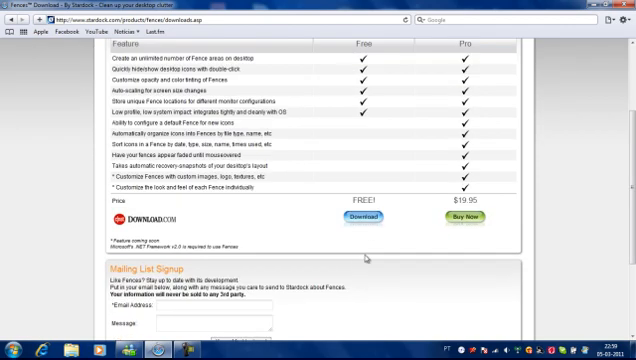
click(348, 216)
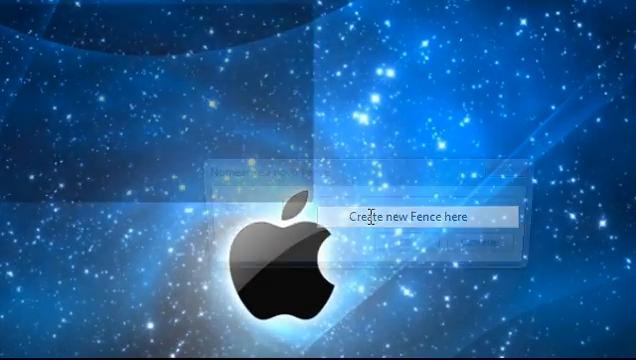
Create a new fence in the marked desktop area and name it Browsers.
click(408, 216)
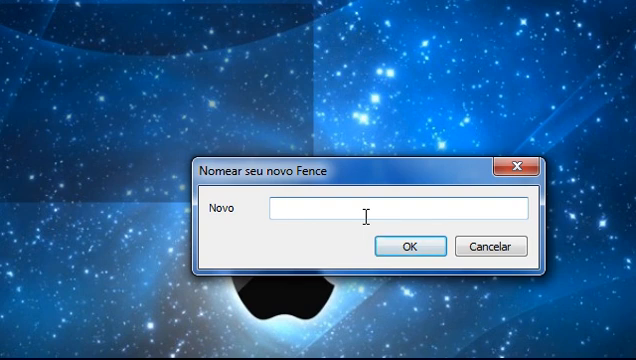
text(Brows)
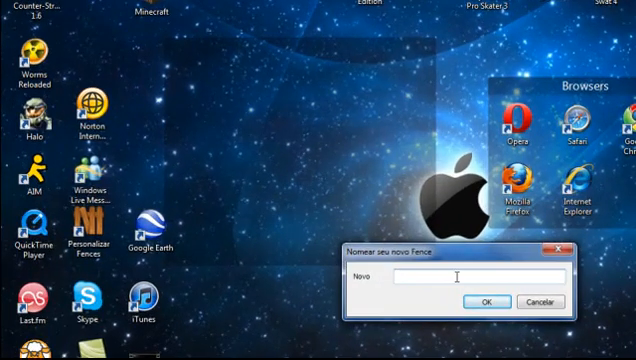
Name the new fence Utilities and fill it with the utility program icons.
text(Utilities)
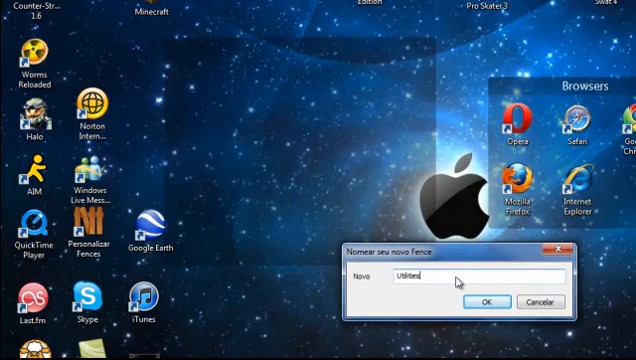
click(488, 300)
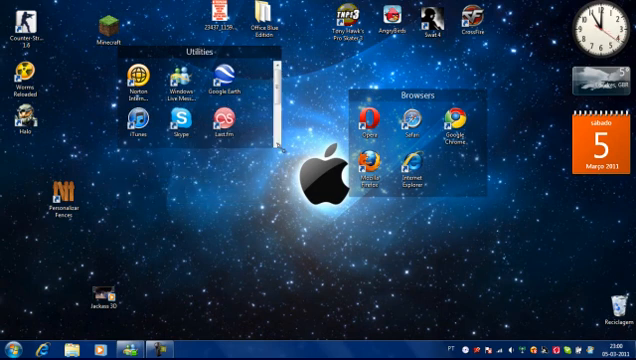
scroll(down, 3)
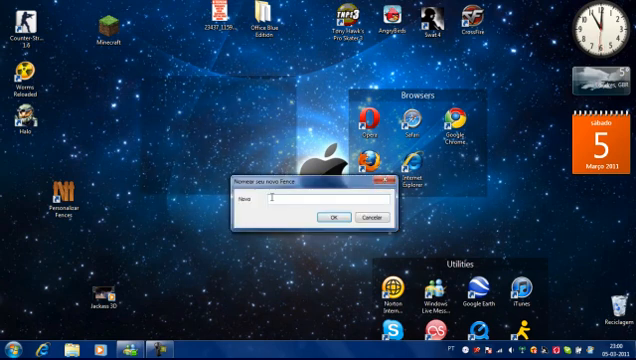
Confirm the Games fence name and gather the game icons into it.
click(328, 218)
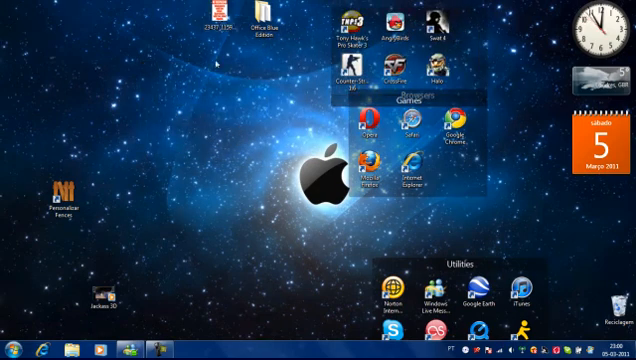
Create a new fence in the marked area near the middle of the desktop.
right_click(288, 162)
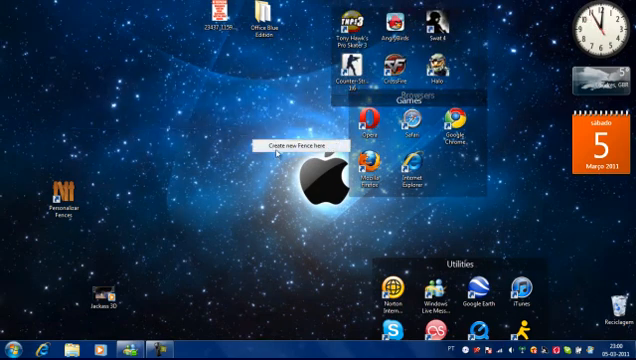
click(300, 148)
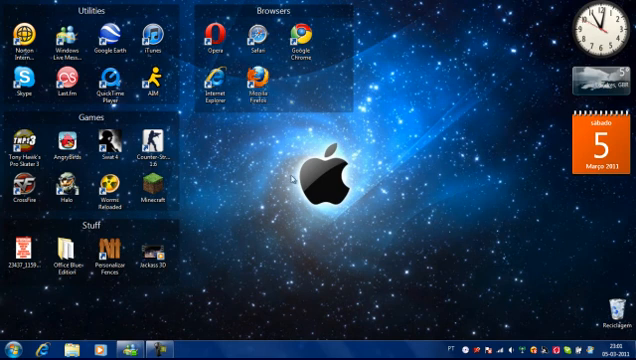
mouse_move(292, 180)
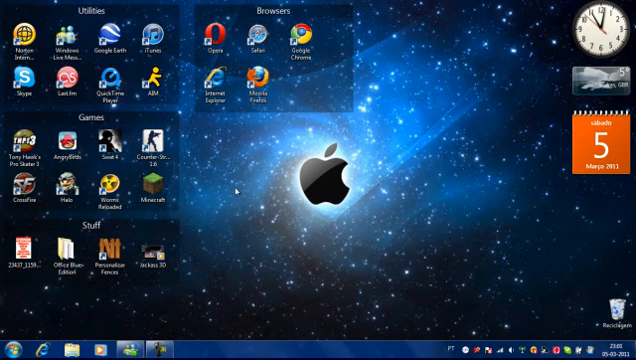